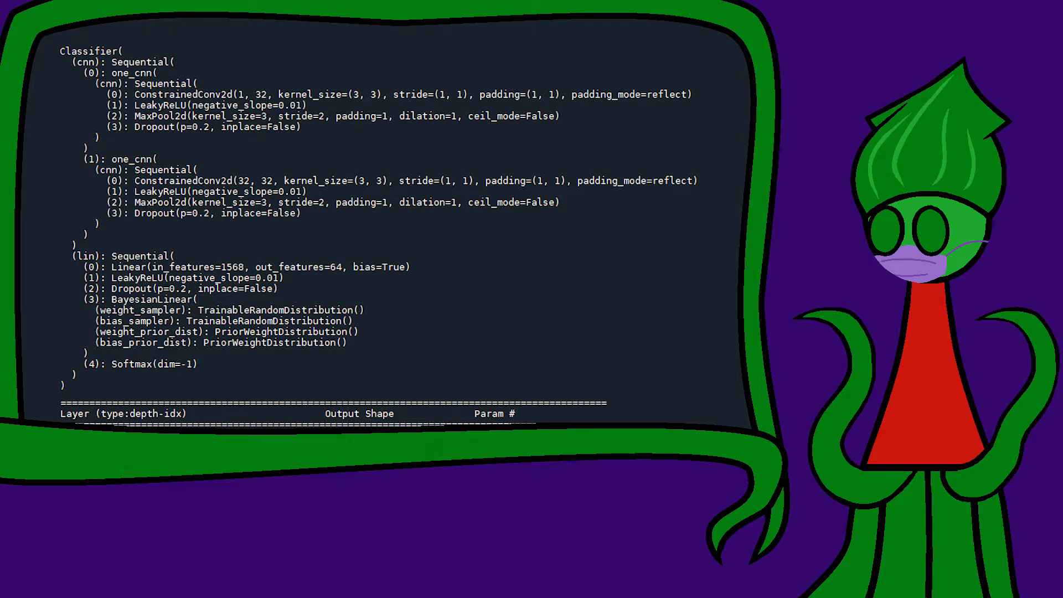
{"action": "scroll", "scroll_direction": "down", "scroll_amount": 3}
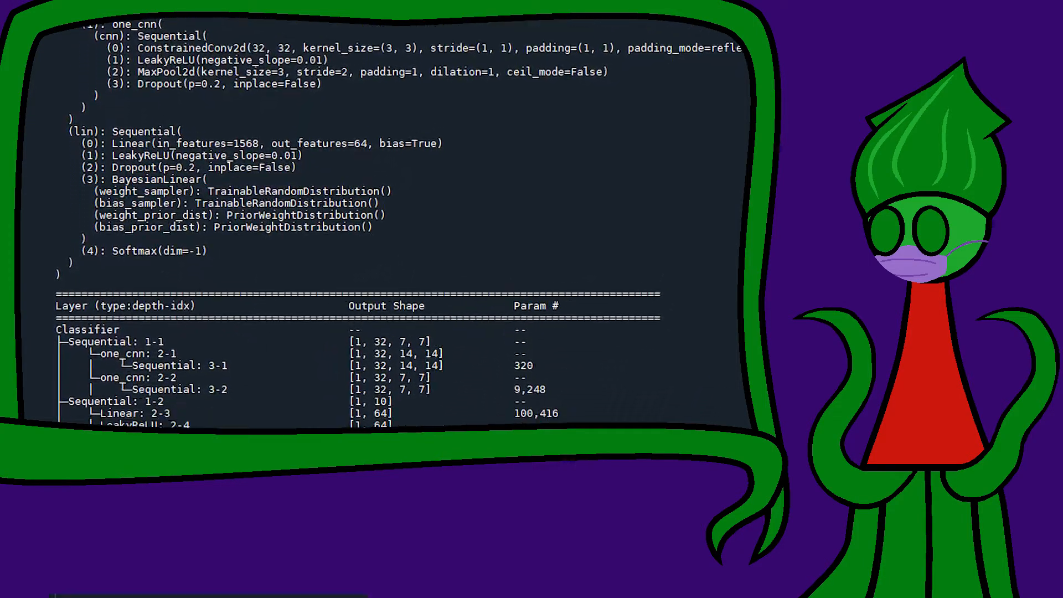
{"action": "scroll", "scroll_direction": "down", "scroll_amount": 3}
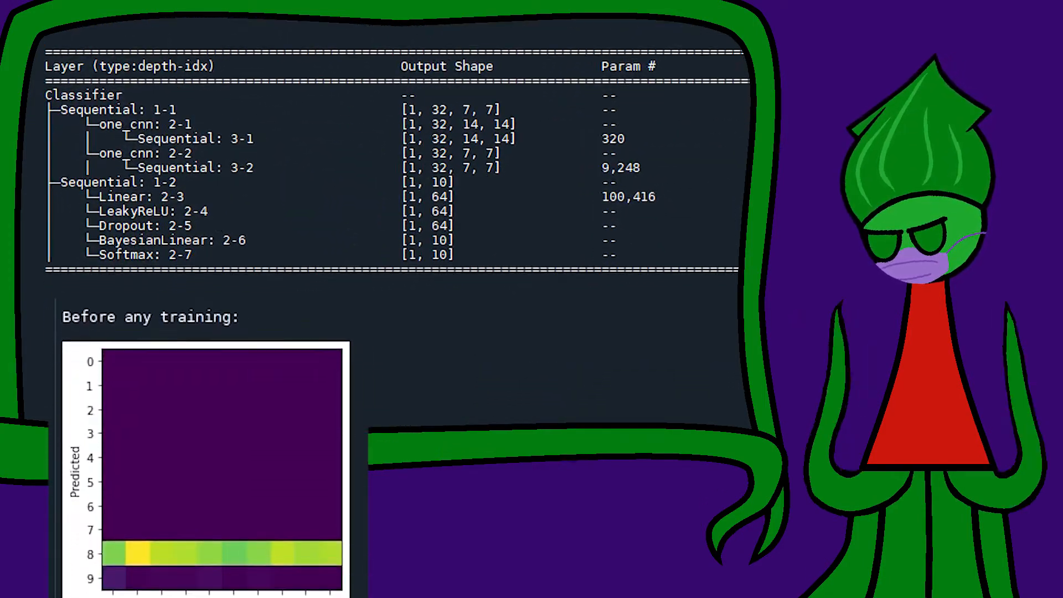